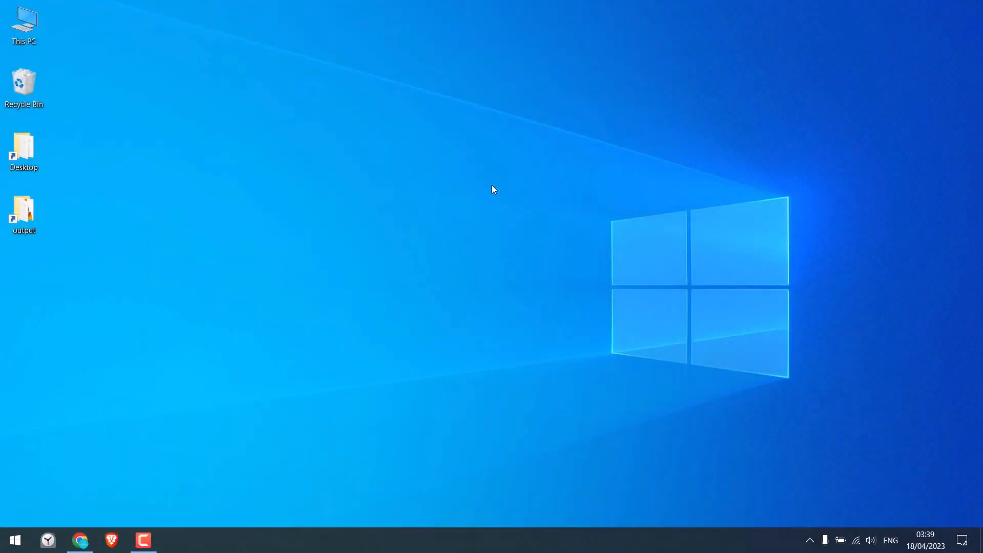
# Step: Search Google for 'tor project' in Chrome and reach the Tor Browser download page on torproject.org
pyautogui.click(80, 539)
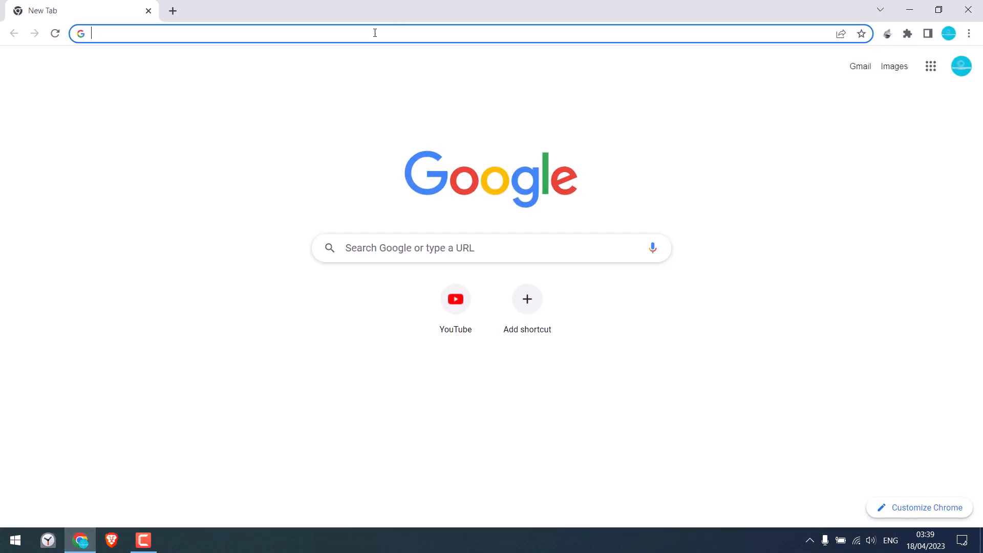
pyautogui.write('tor project')
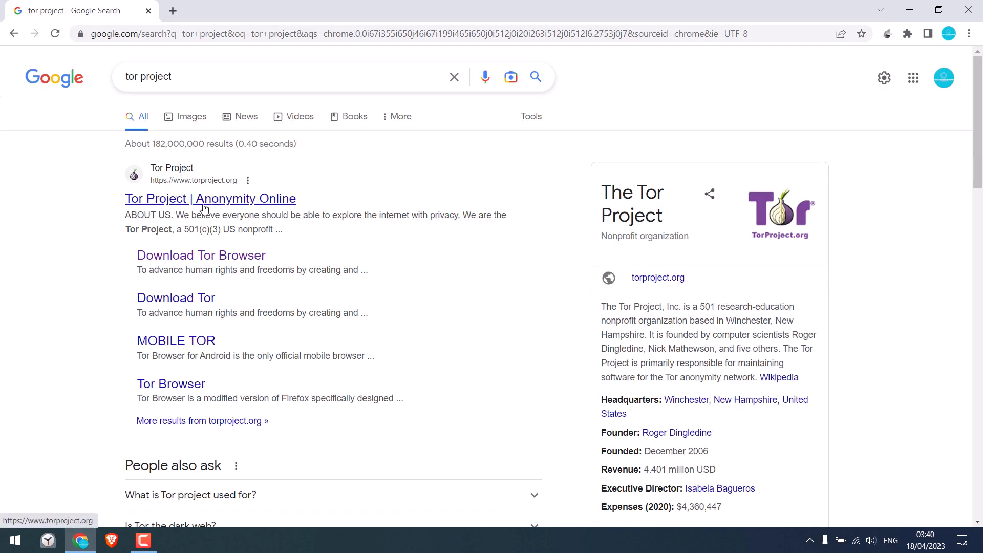
pyautogui.click(200, 198)
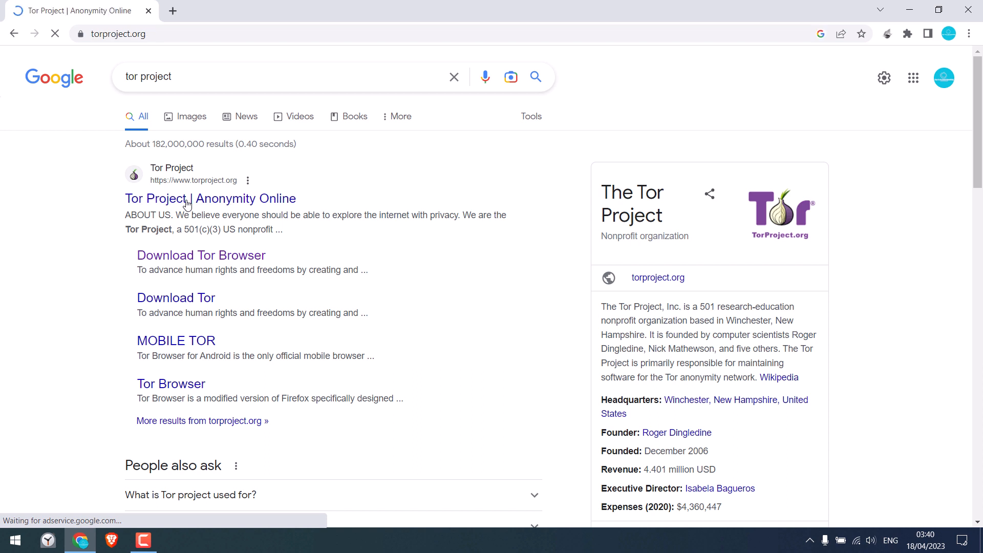
pyautogui.click(185, 199)
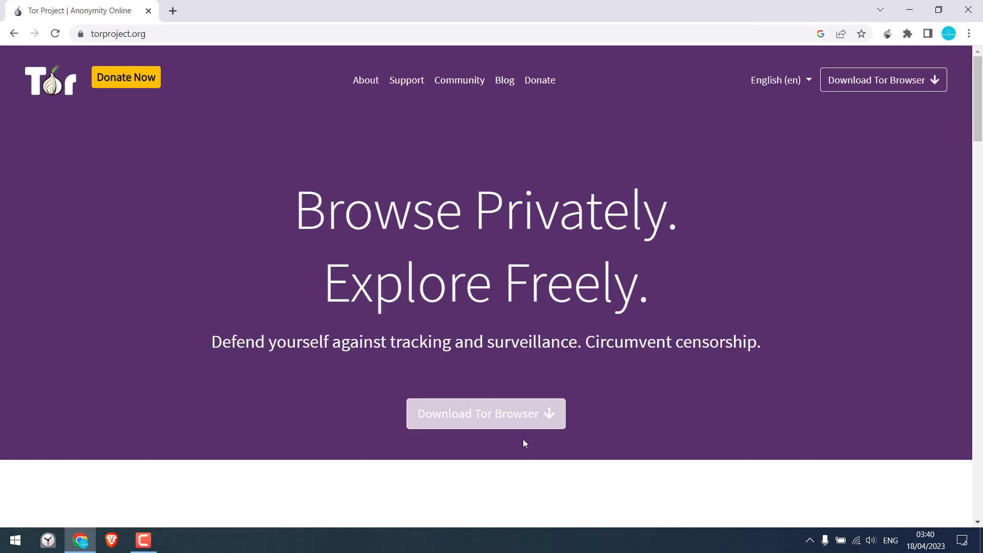
pyautogui.click(486, 413)
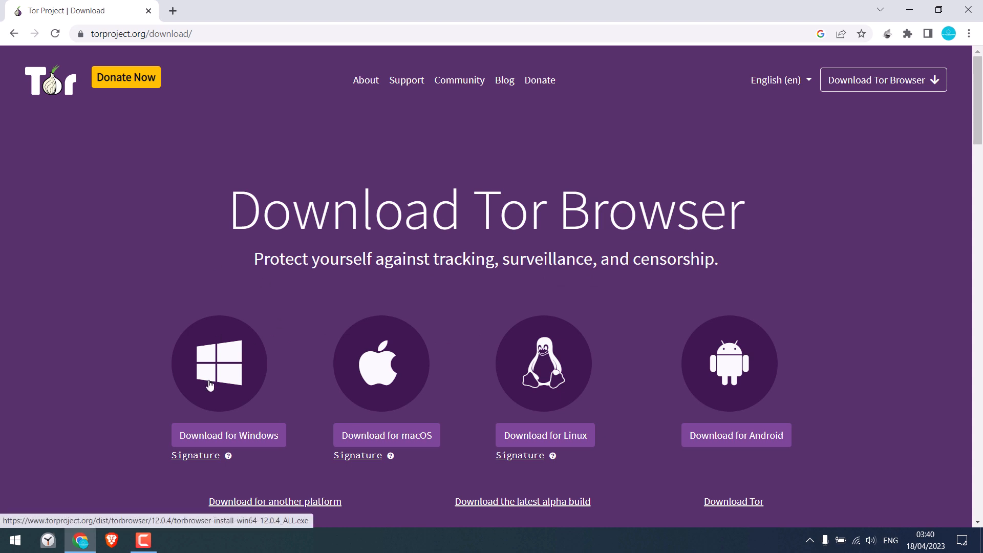
pyautogui.moveTo(559, 379)
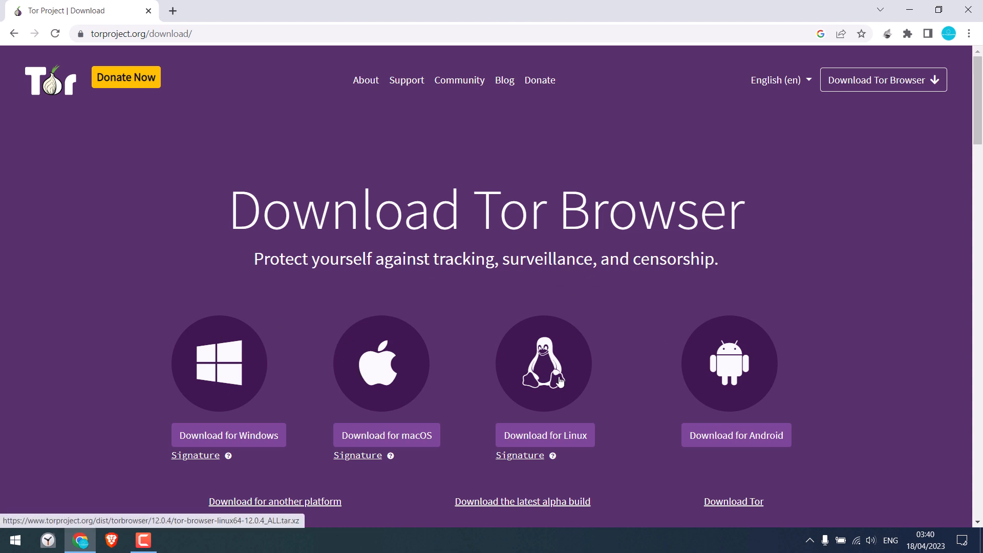
pyautogui.moveTo(229, 418)
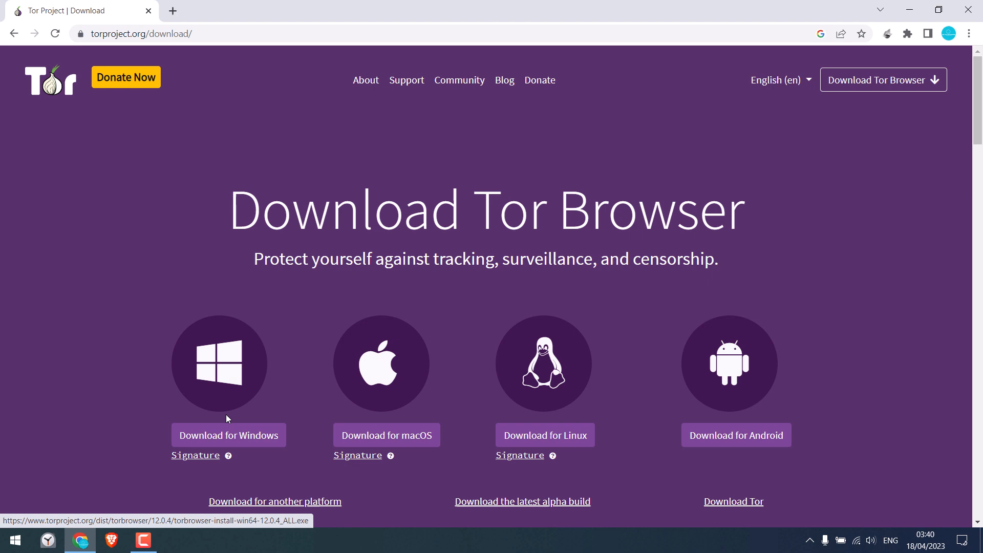
# Step: Download the Windows Tor Browser installer and show it in the Downloads folder
pyautogui.click(229, 434)
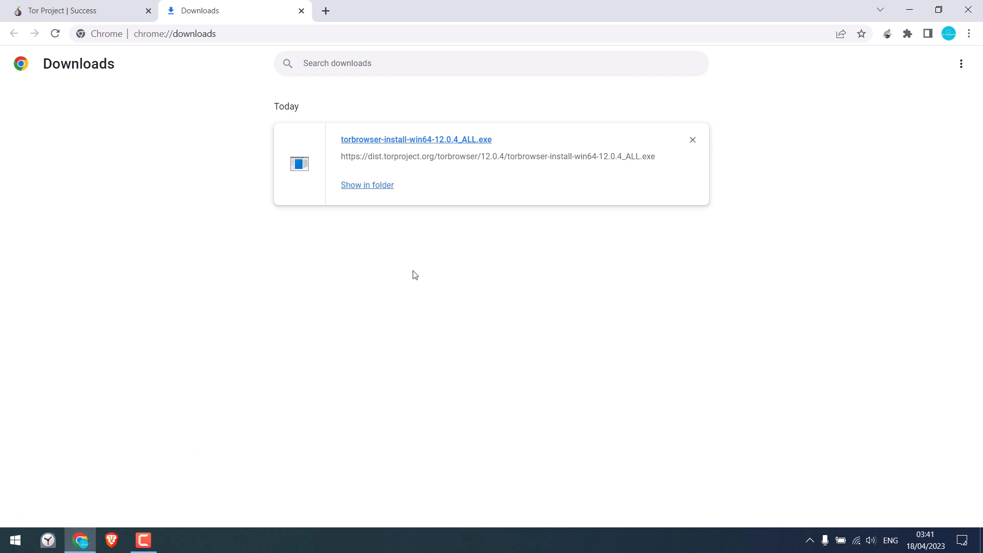
pyautogui.moveTo(361, 187)
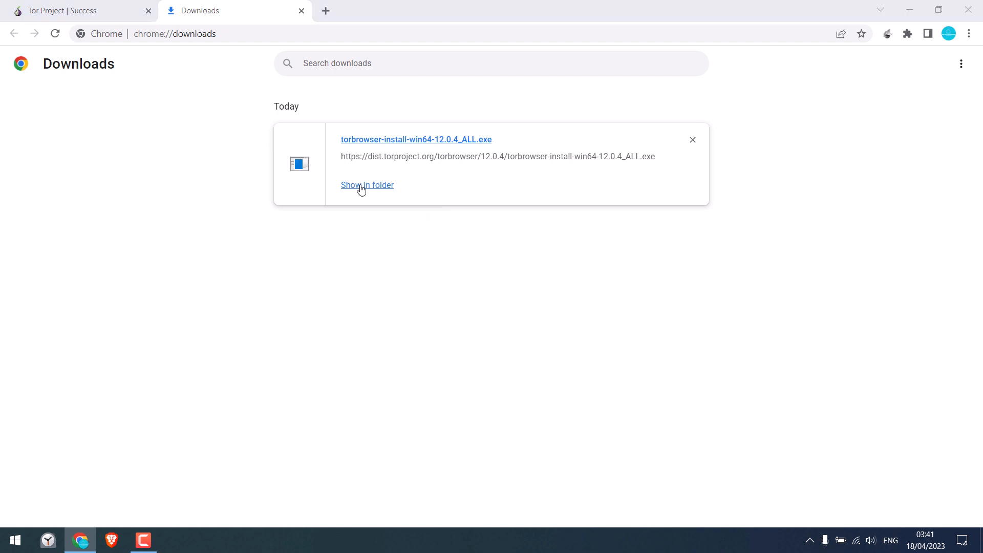
pyautogui.click(366, 185)
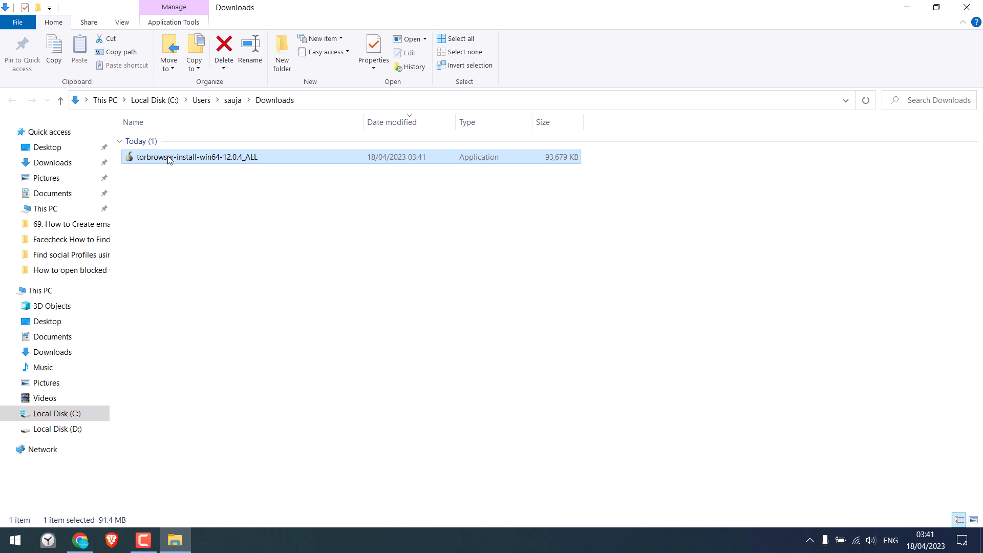
# Step: Install Tor Browser in English to the default folder and finish setup with Run Tor Browser checked
pyautogui.doubleClick(169, 158)
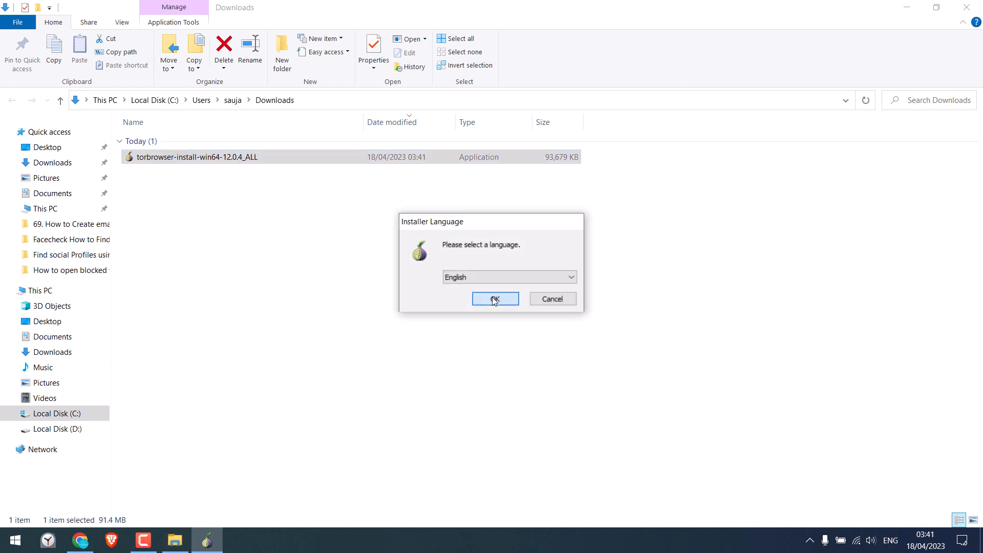
pyautogui.click(496, 299)
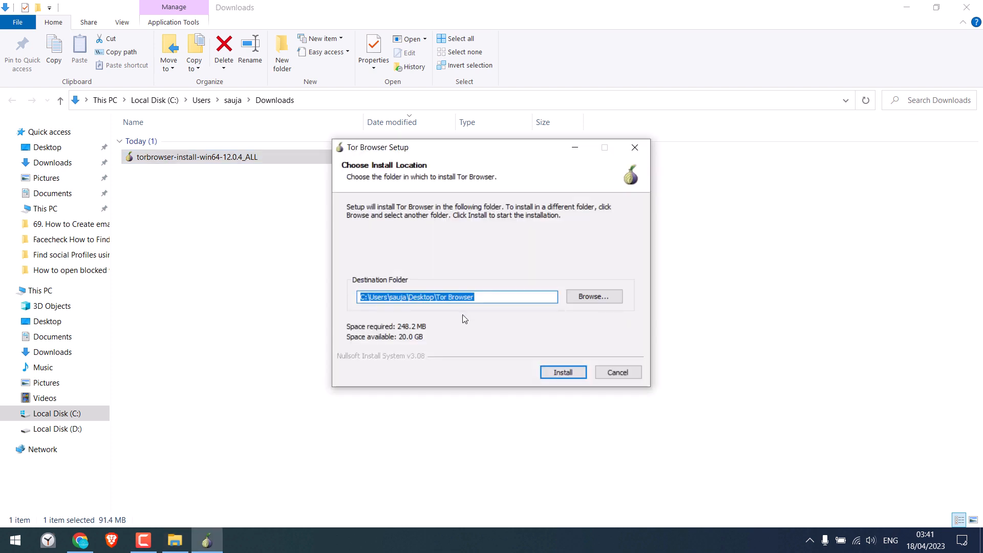
pyautogui.click(563, 372)
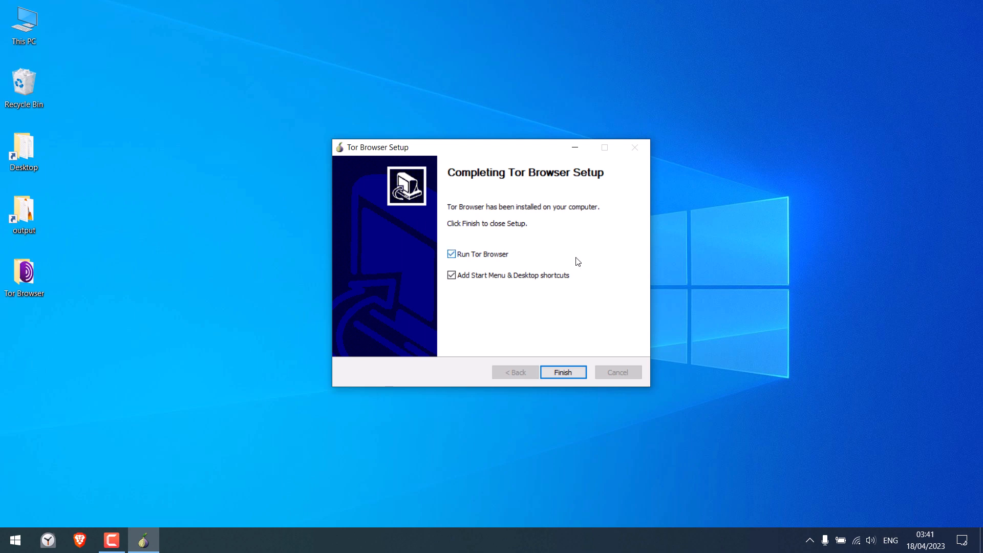
pyautogui.click(25, 272)
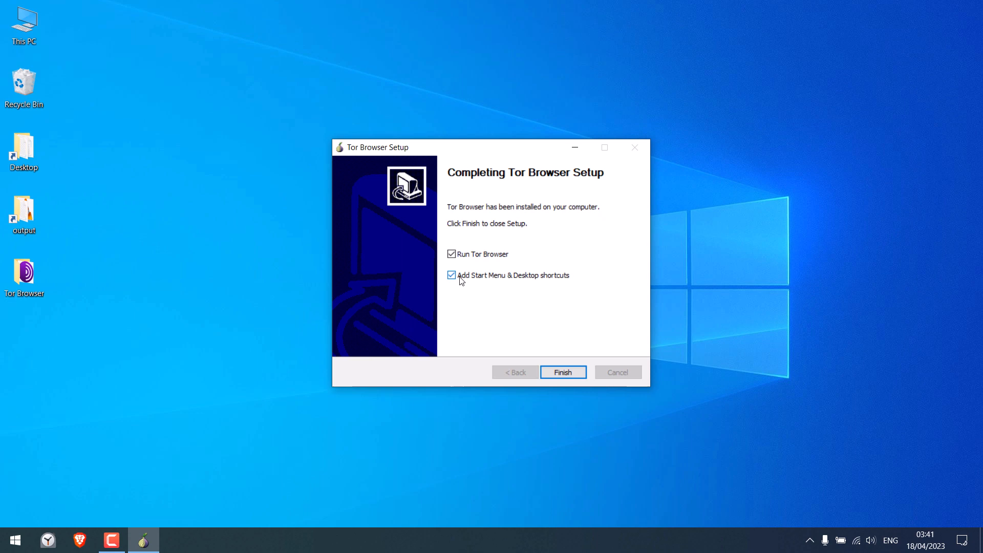
pyautogui.moveTo(485, 284)
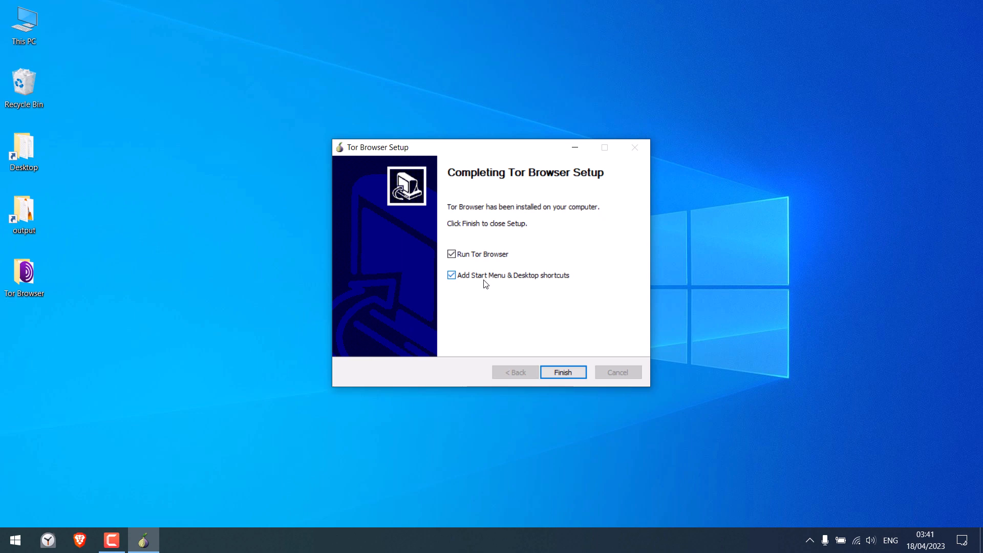
pyautogui.moveTo(569, 374)
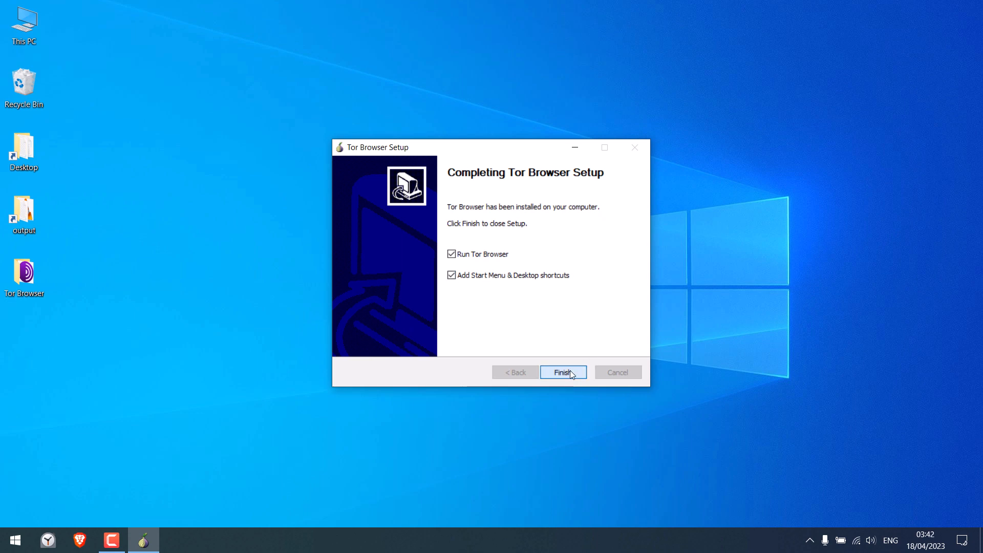
pyautogui.click(564, 373)
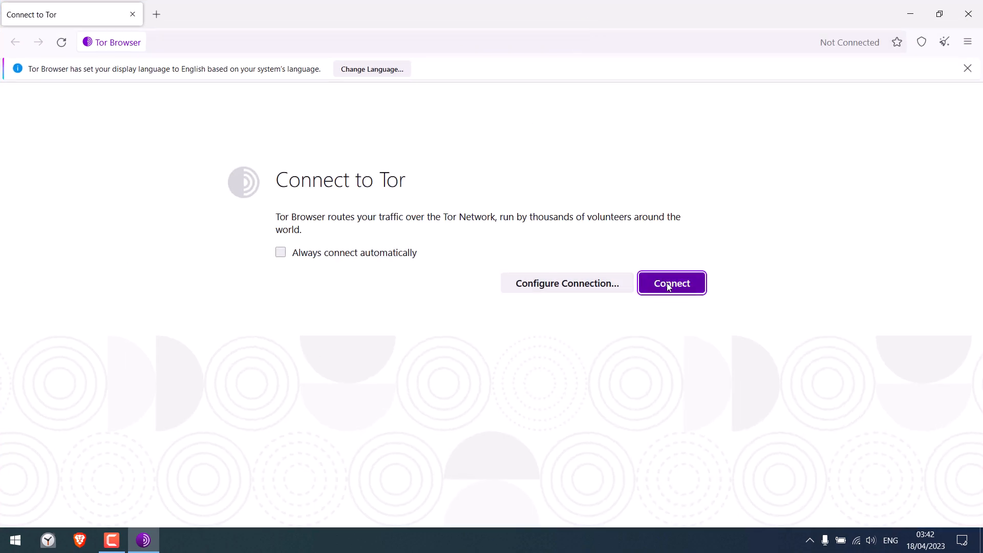
# Step: Connect to the Tor network, then visit google.com and facebook.com in new tabs
pyautogui.click(672, 282)
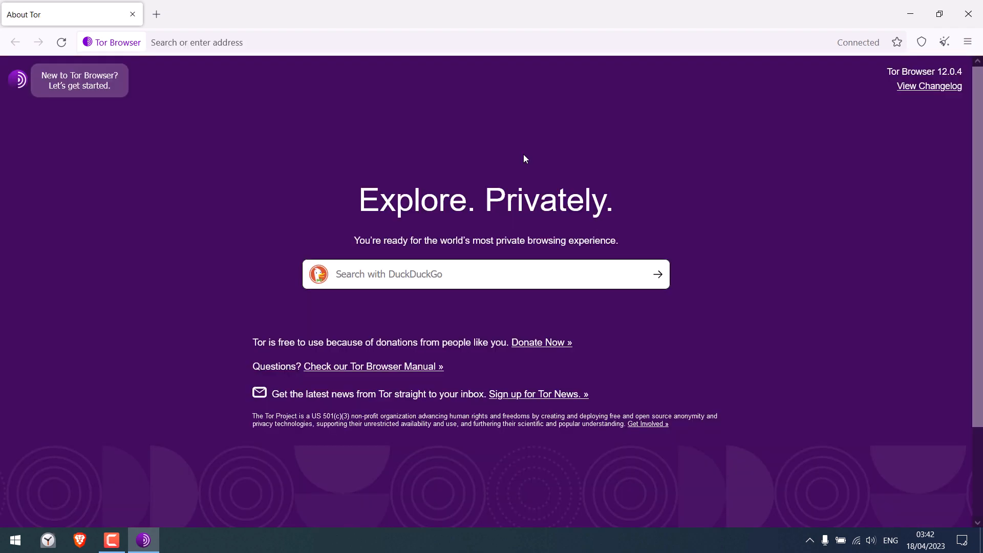
pyautogui.moveTo(318, 194)
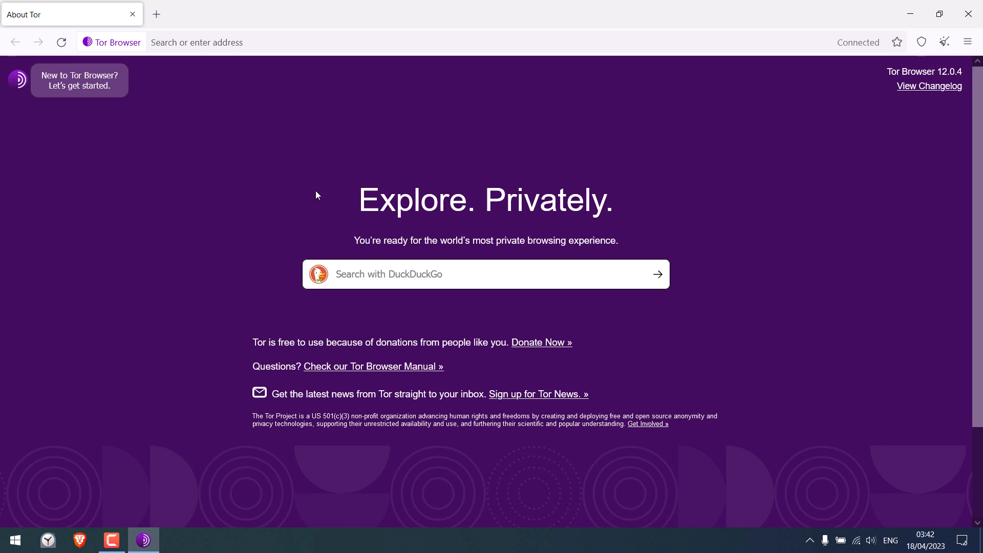
pyautogui.moveTo(156, 15)
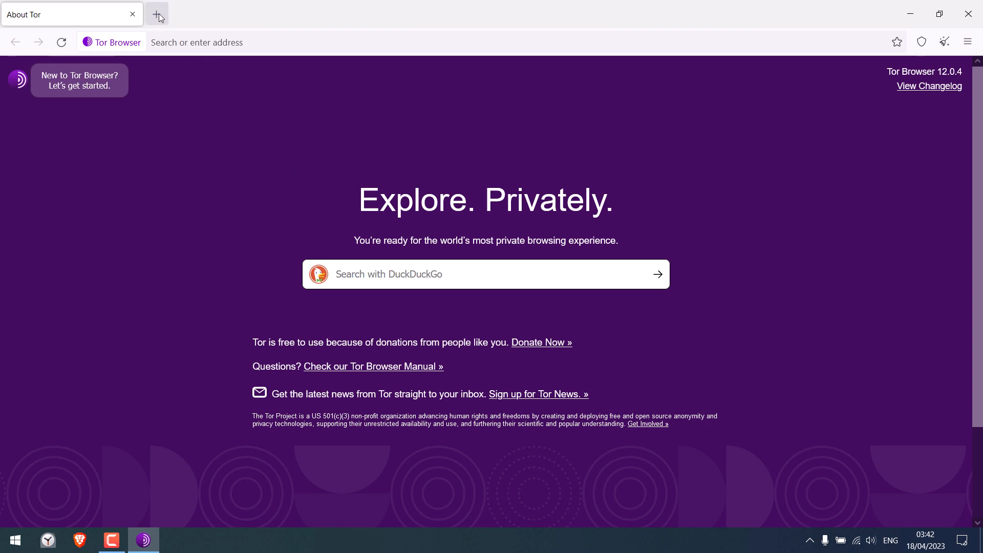
pyautogui.write('goo')
pyautogui.write('face')
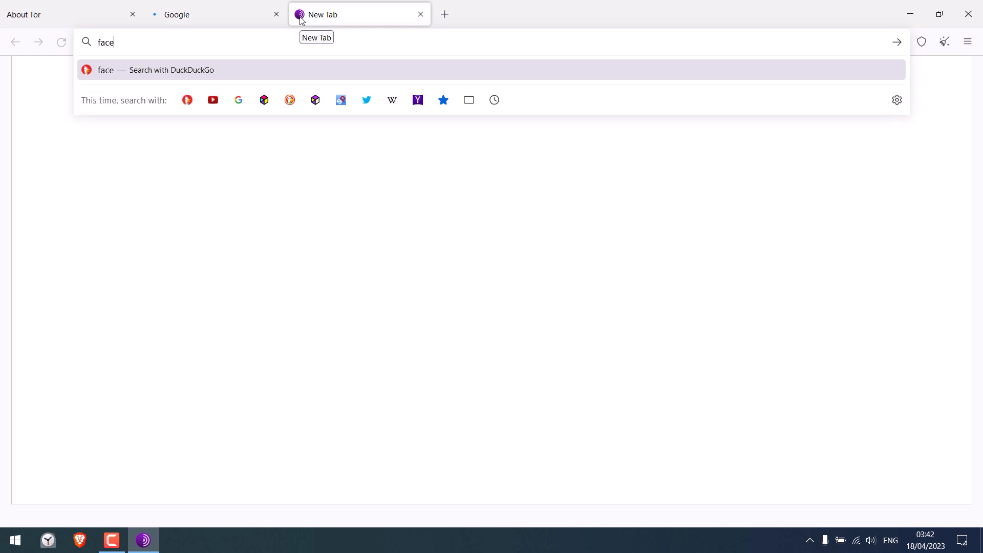
pyautogui.click(177, 14)
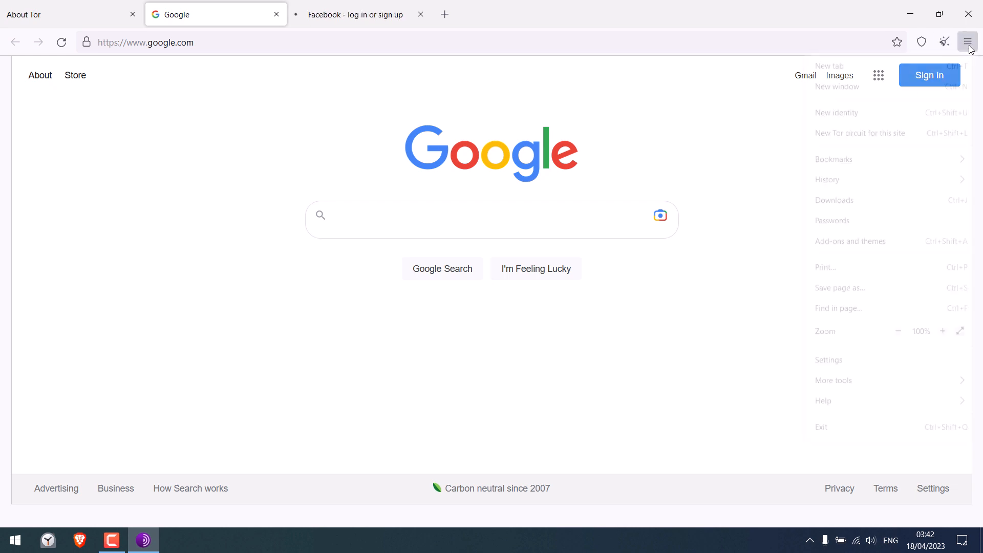
pyautogui.moveTo(853, 121)
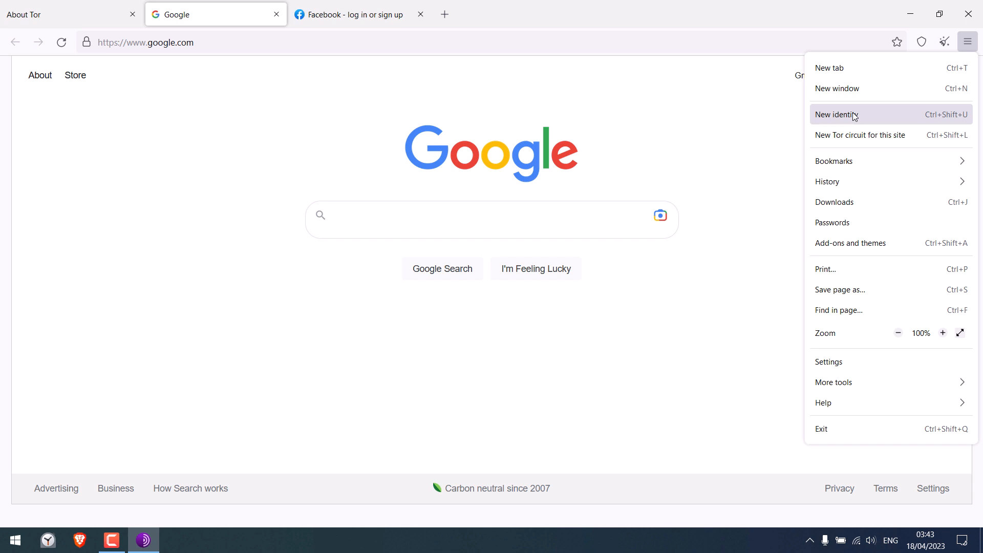
pyautogui.moveTo(867, 141)
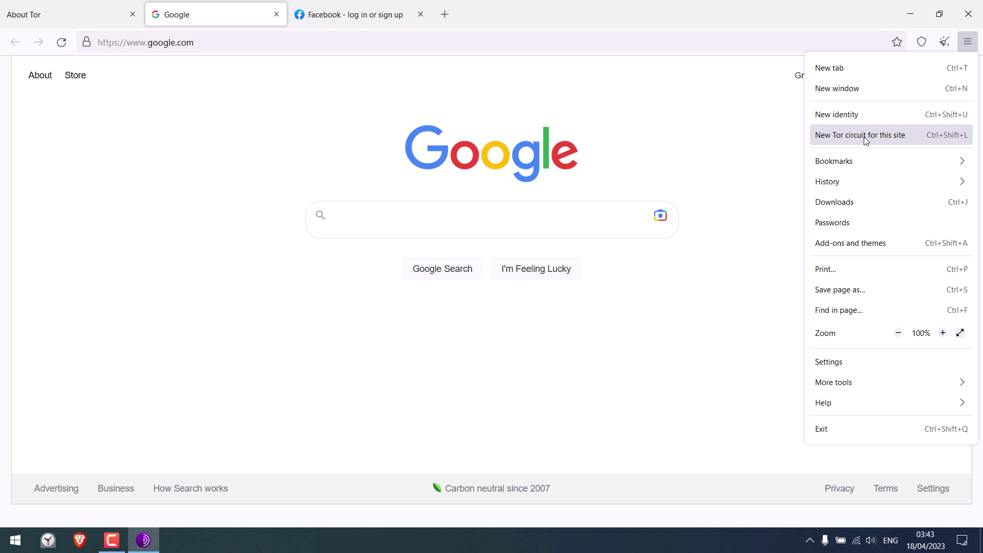
pyautogui.moveTo(842, 389)
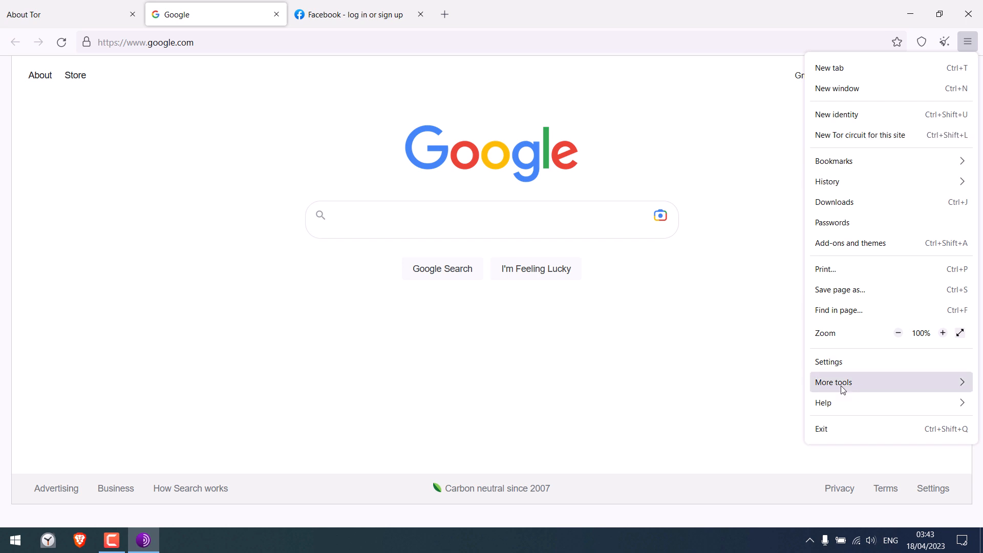
# Step: Show the General section of about:preferences from the hamburger menu
pyautogui.click(829, 362)
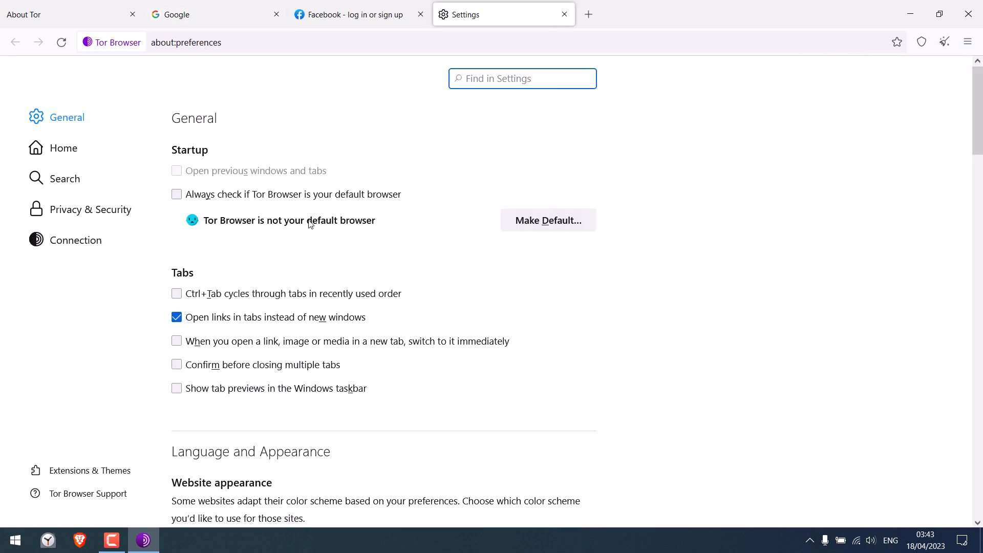
pyautogui.moveTo(256, 226)
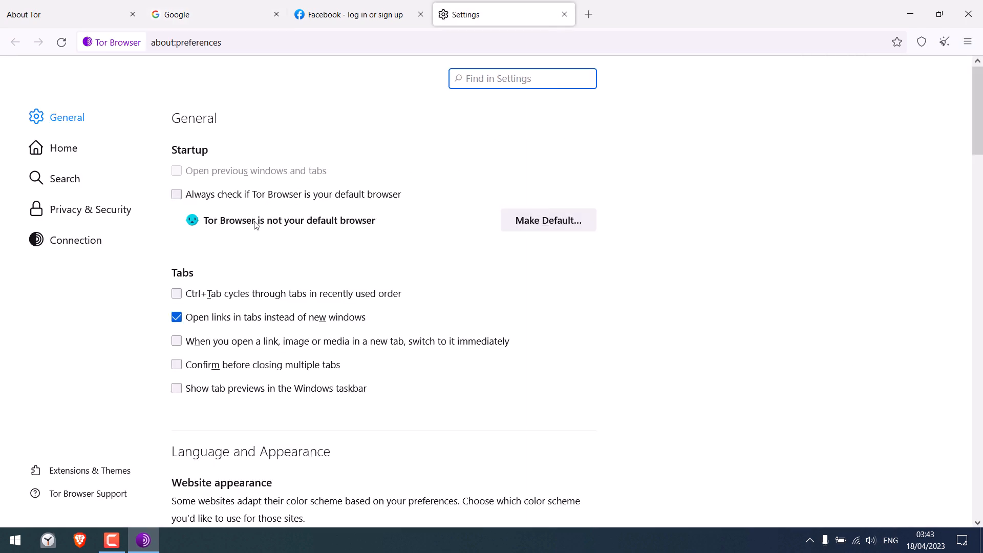